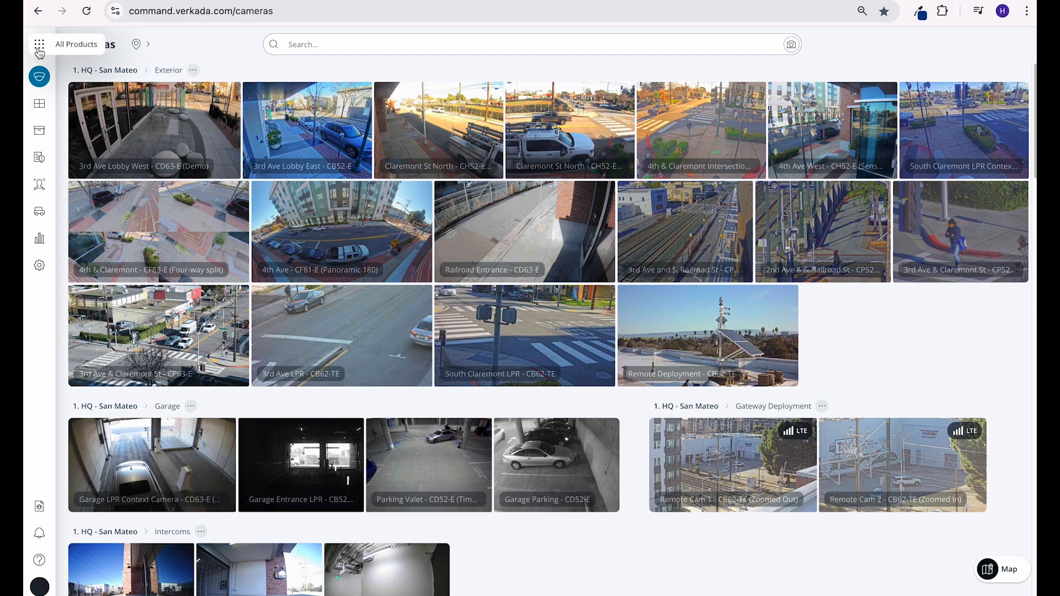
- Open the BAY HQ Floor 1 floor plan and review its placed devices list
{"action": "left_click", "coordinate": [39, 46]}
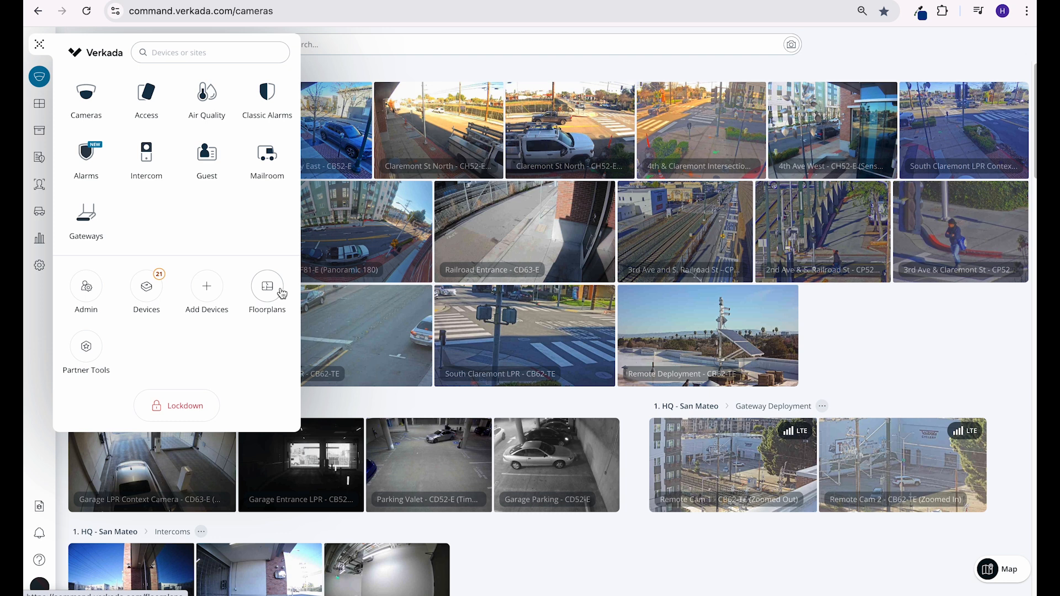
{"action": "left_click", "coordinate": [267, 286]}
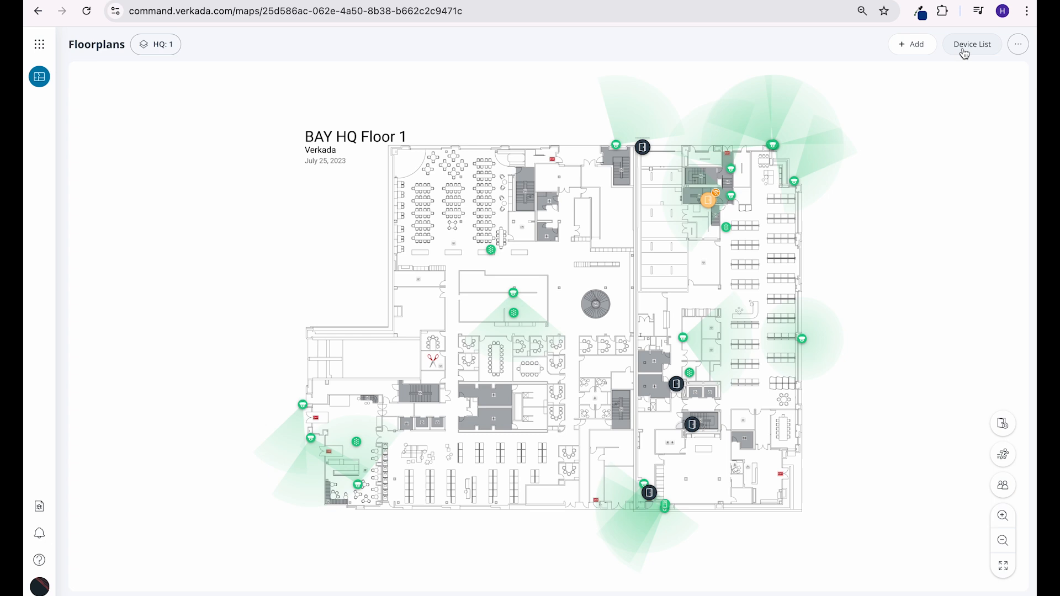
{"action": "left_click", "coordinate": [973, 44]}
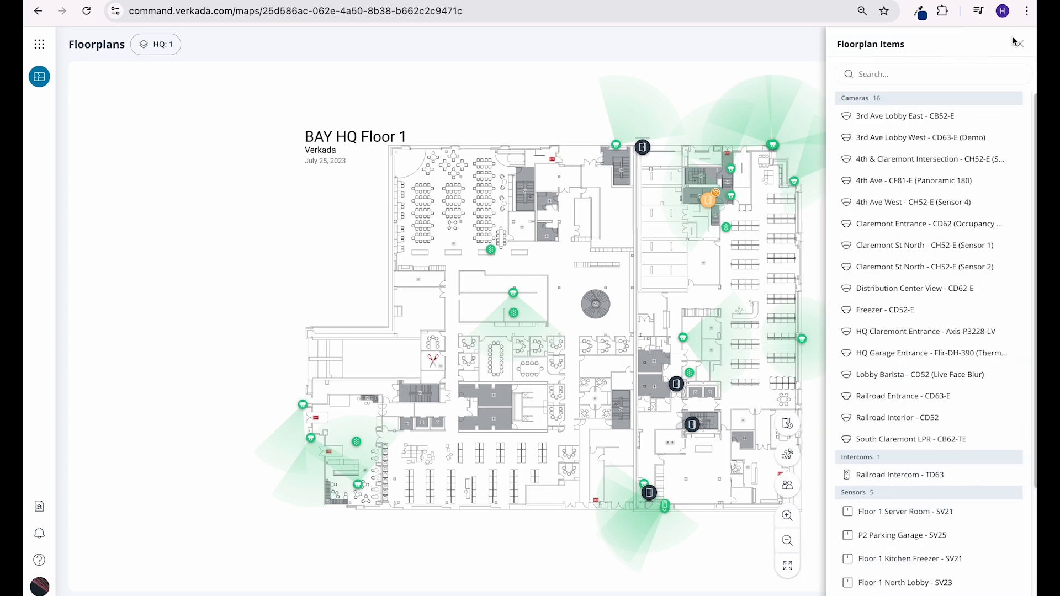
{"action": "left_click", "coordinate": [1019, 44]}
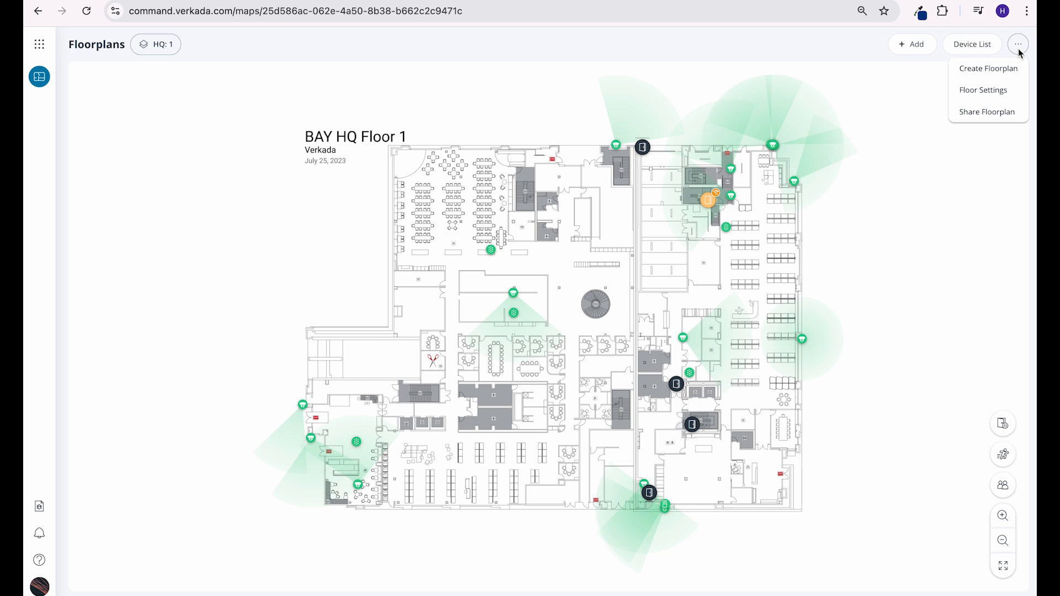
{"action": "left_click", "coordinate": [987, 69]}
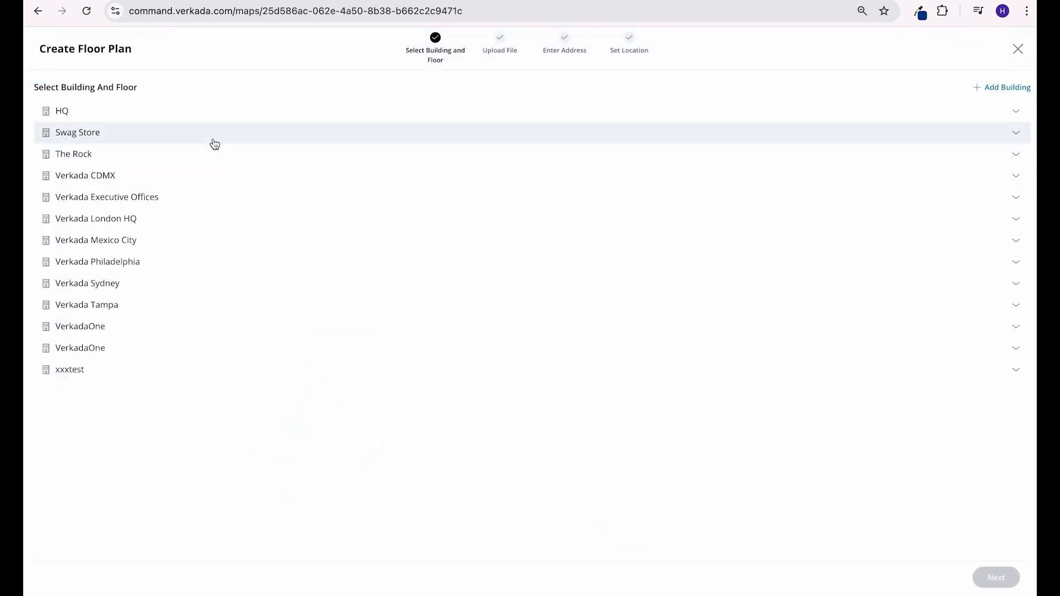
{"action": "left_click", "coordinate": [78, 133]}
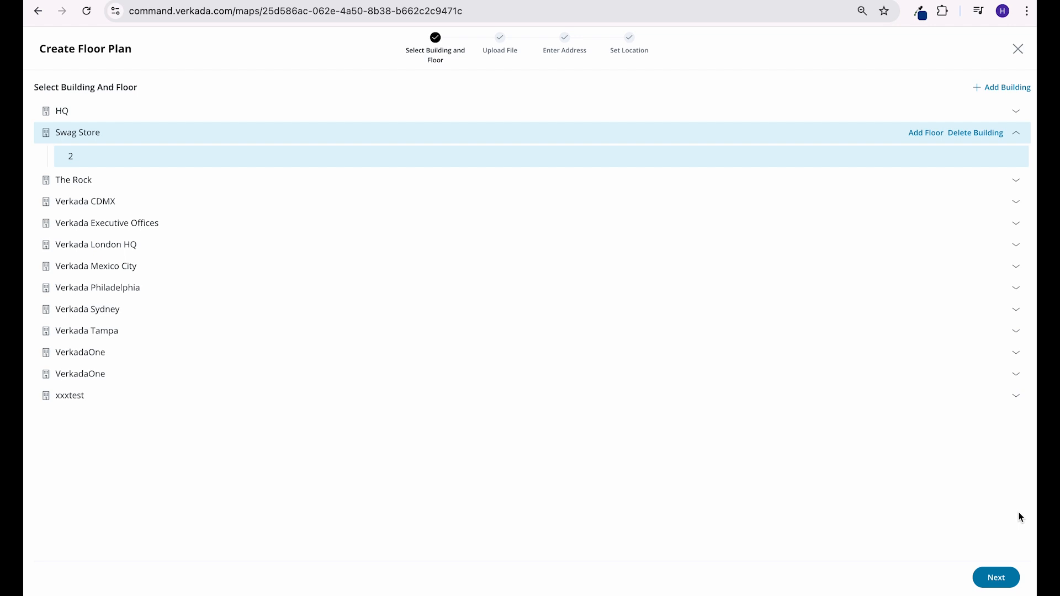
{"action": "left_click", "coordinate": [995, 578]}
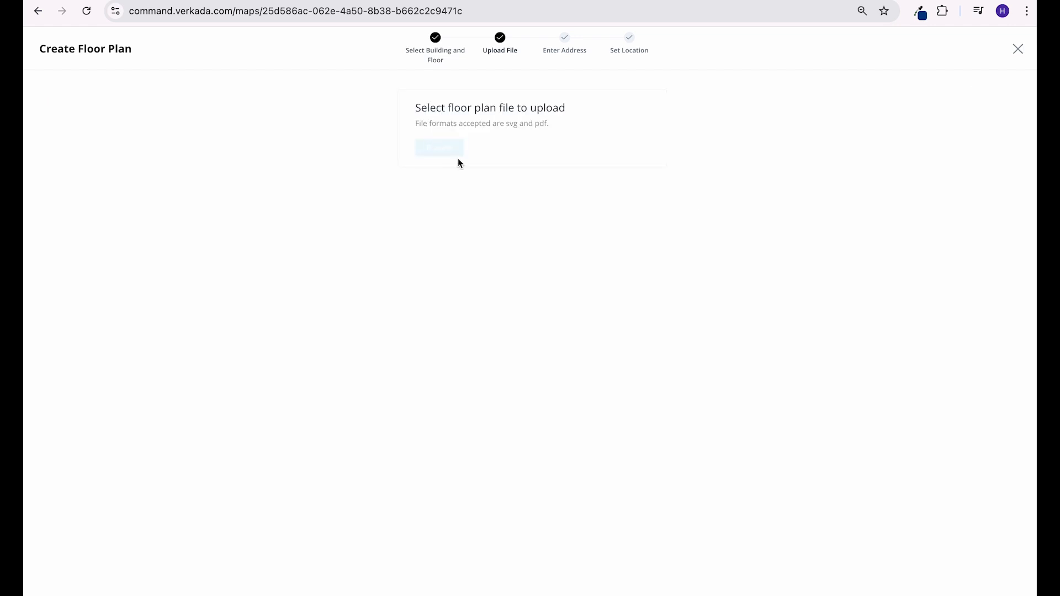
{"action": "left_click", "coordinate": [1018, 49]}
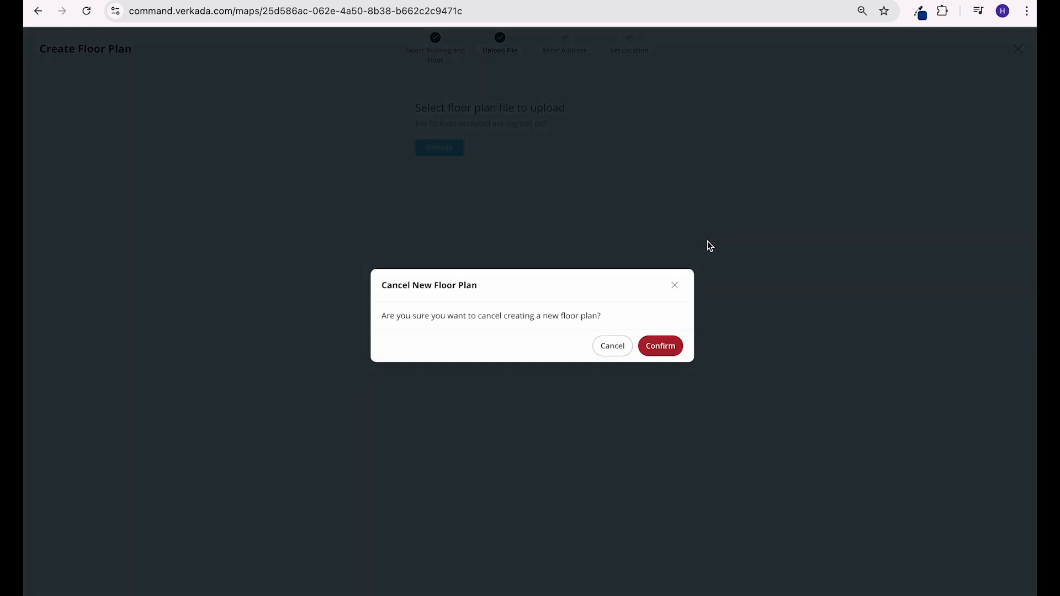
{"action": "left_click", "coordinate": [660, 345]}
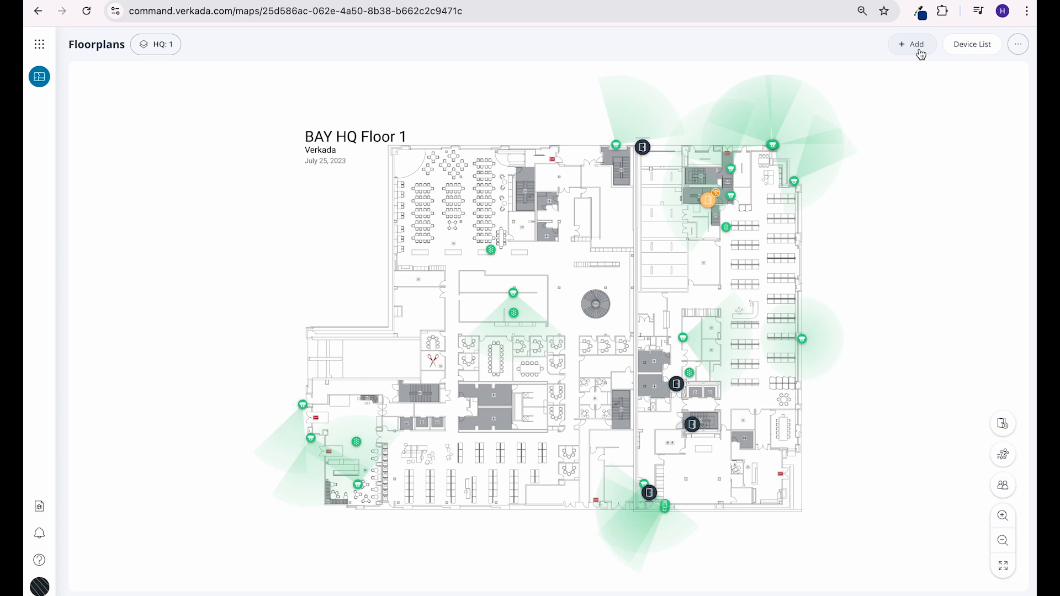
{"action": "left_click", "coordinate": [911, 44]}
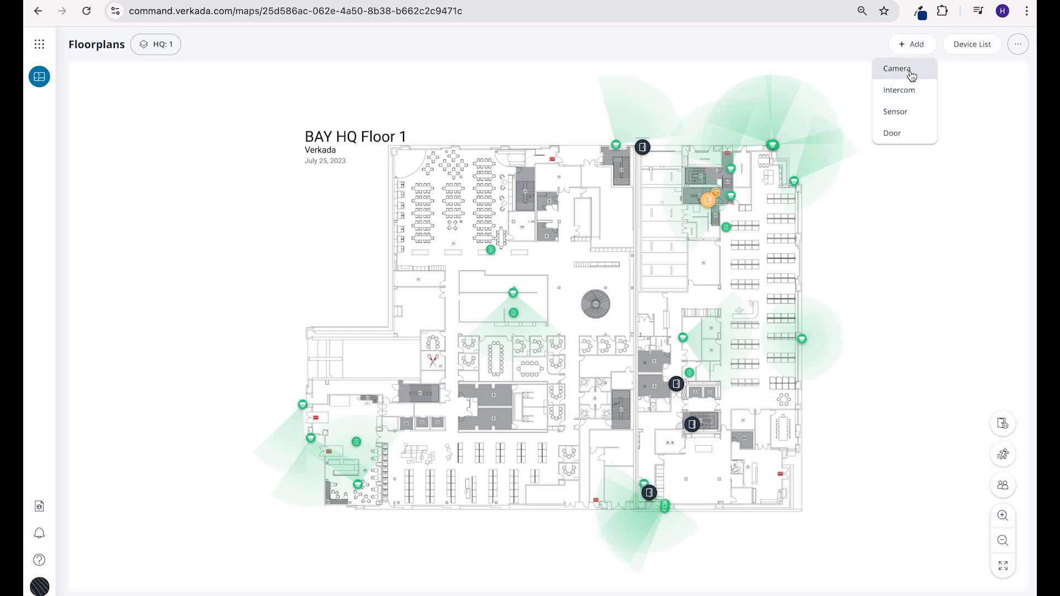
{"action": "left_click", "coordinate": [896, 69]}
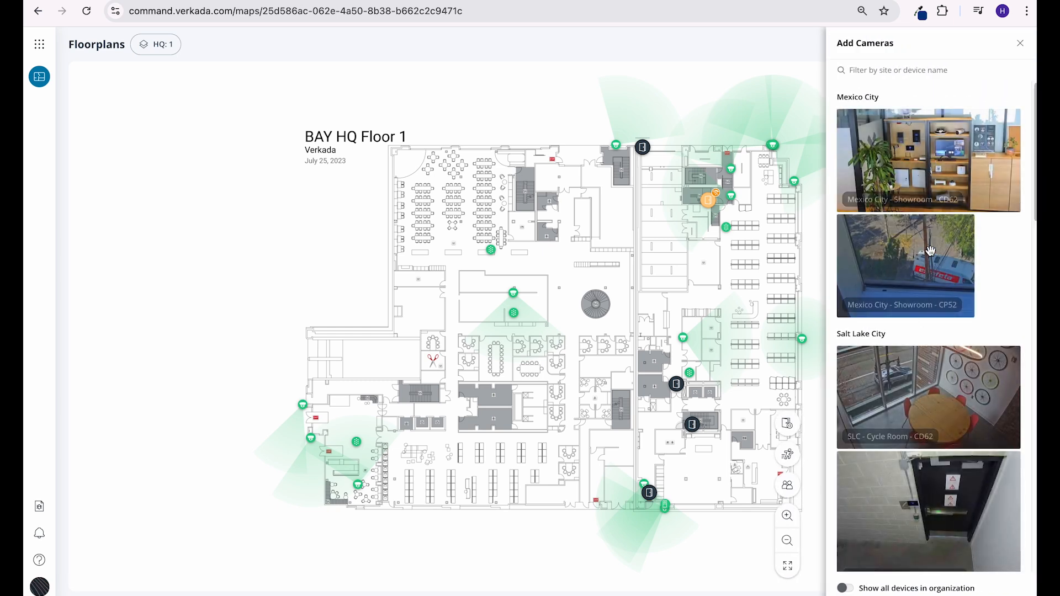
{"action": "mouse_move", "coordinate": [1006, 112]}
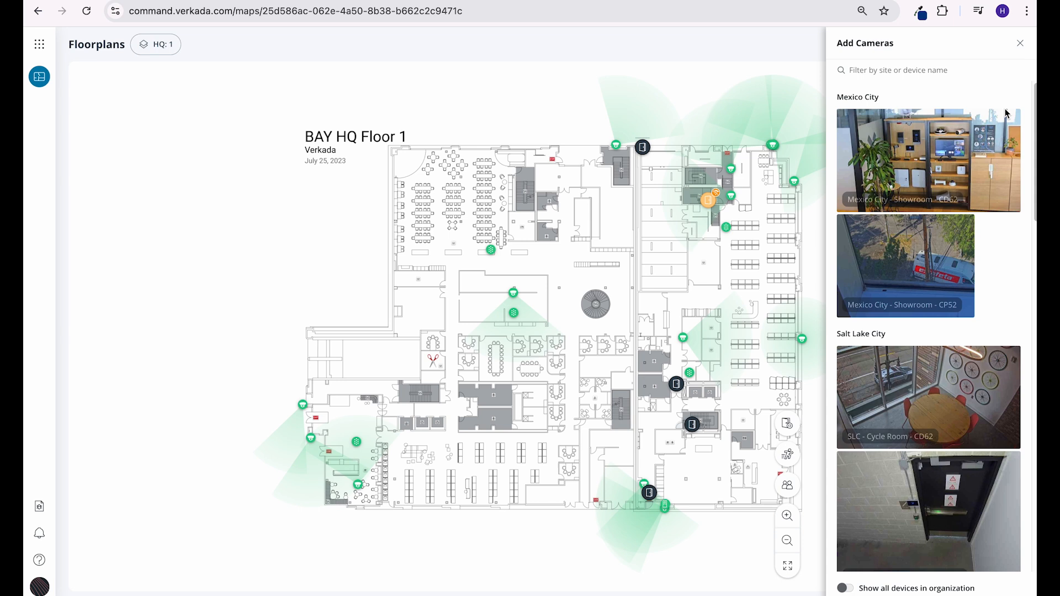
{"action": "left_click", "coordinate": [844, 588]}
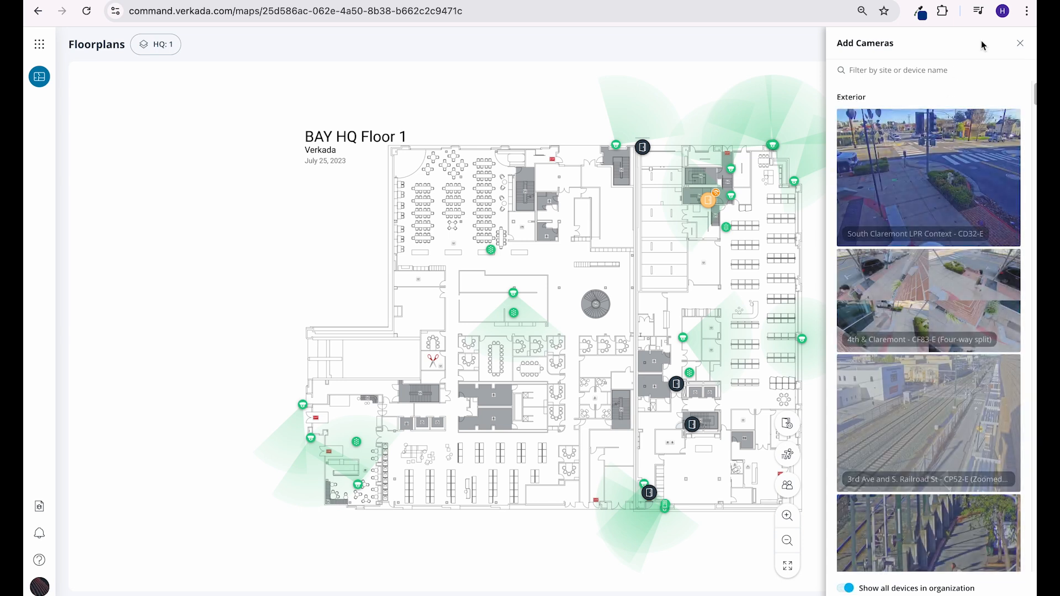
{"action": "left_click", "coordinate": [1020, 43]}
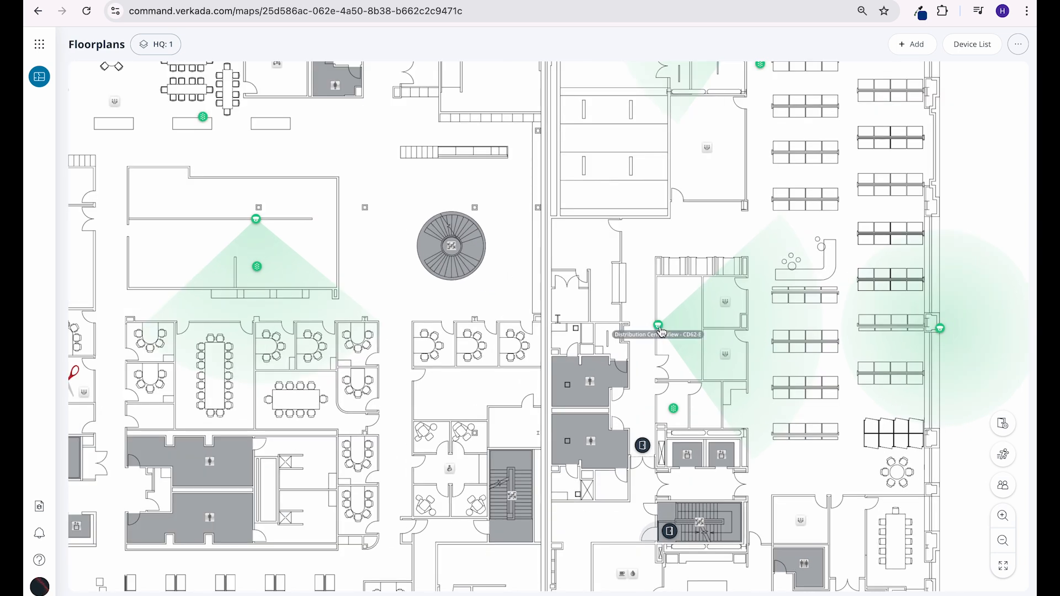
{"action": "mouse_move", "coordinate": [660, 327]}
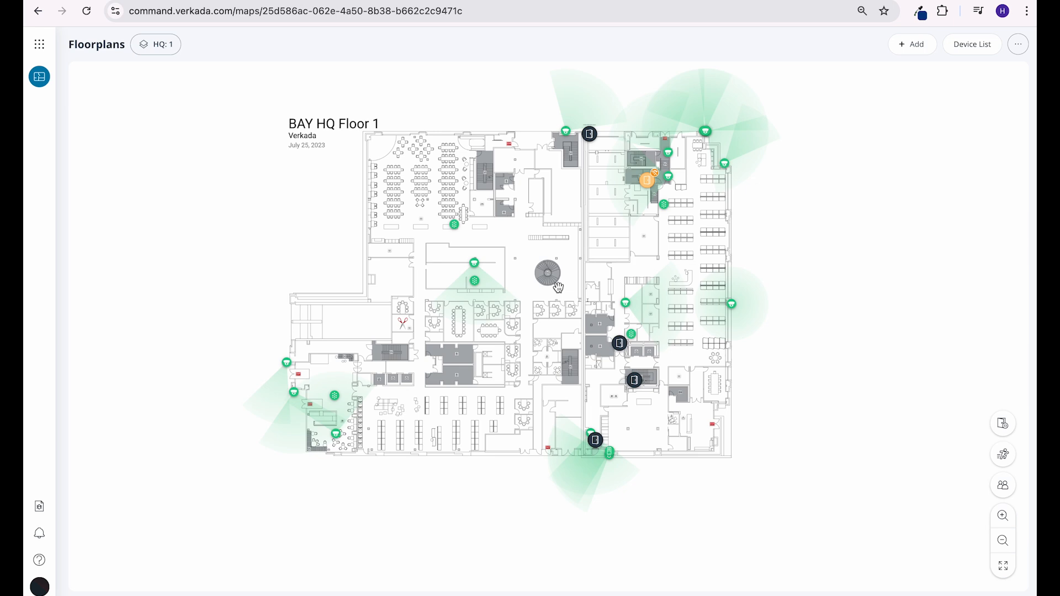
{"action": "mouse_move", "coordinate": [591, 302]}
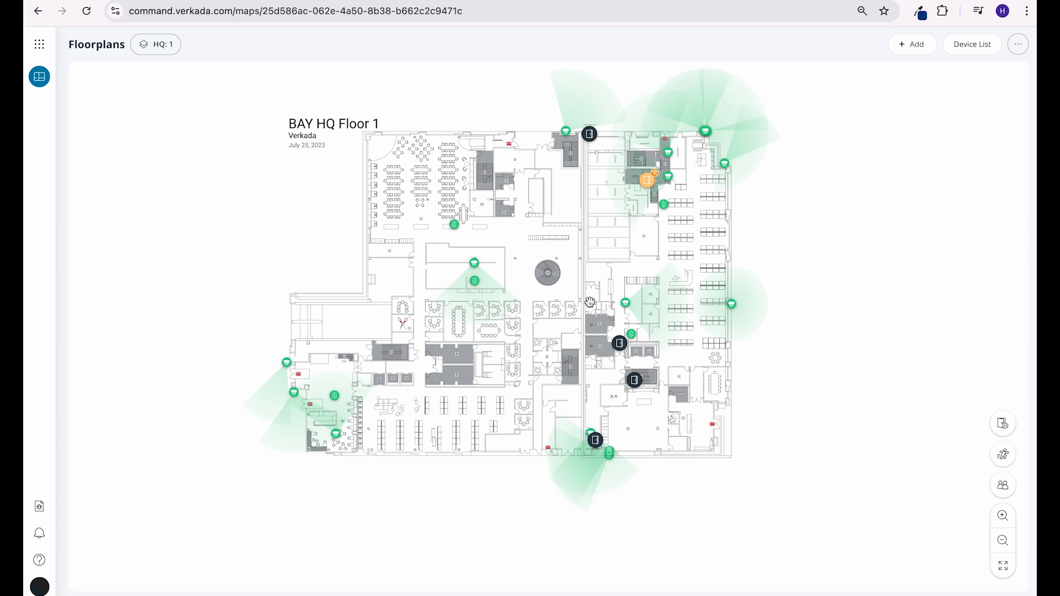
- Show door statuses, check Railroad Exterior 1, then turn on the recent motion overlay
{"action": "left_click_drag", "start_coordinate": [590, 301], "coordinate": [966, 416]}
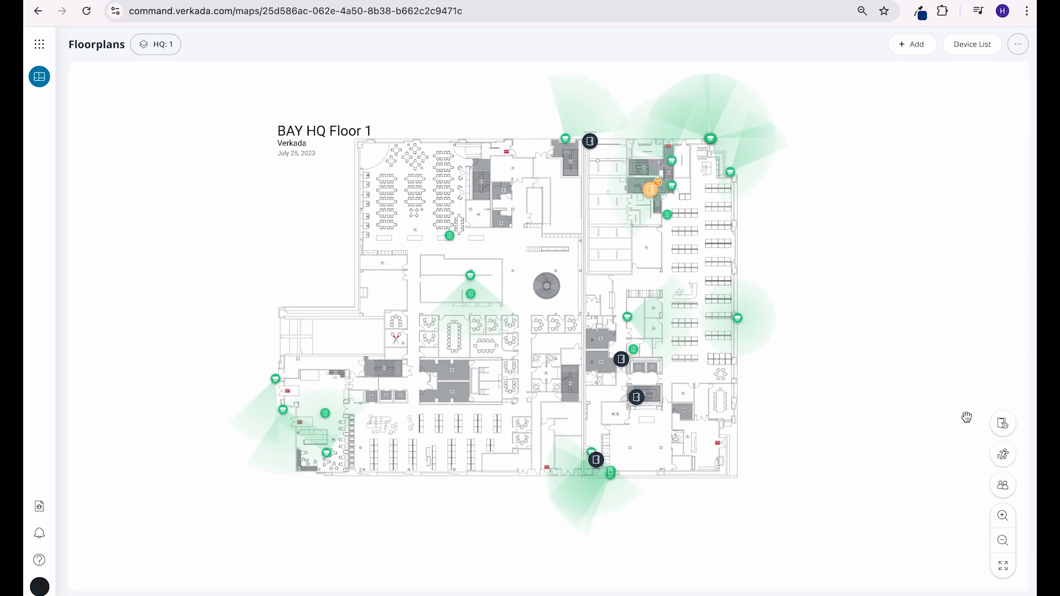
{"action": "left_click", "coordinate": [1004, 422]}
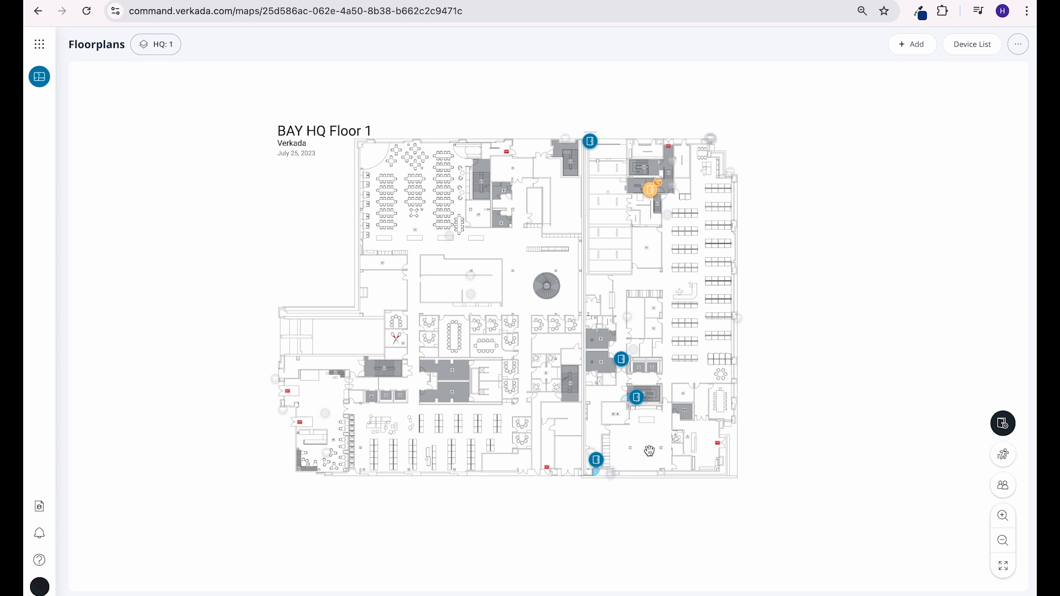
{"action": "mouse_move", "coordinate": [595, 459]}
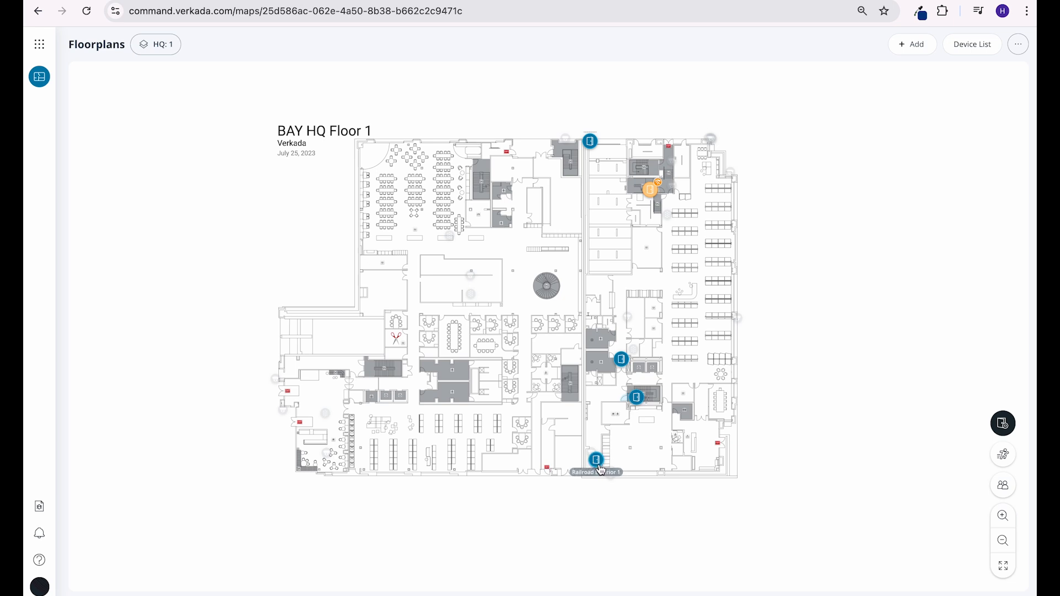
{"action": "left_click", "coordinate": [596, 460]}
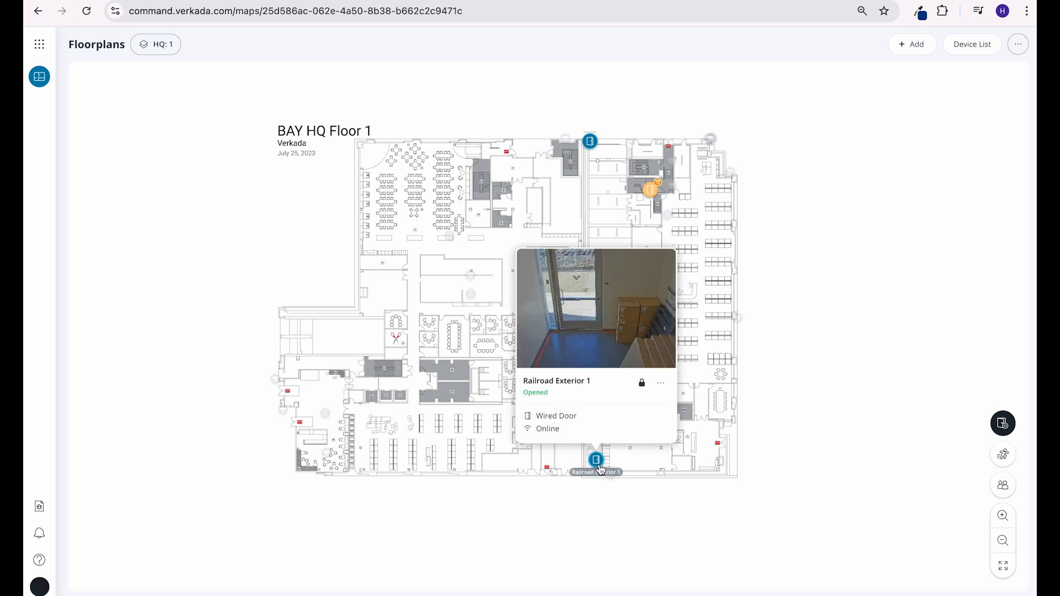
{"action": "left_click", "coordinate": [1004, 454]}
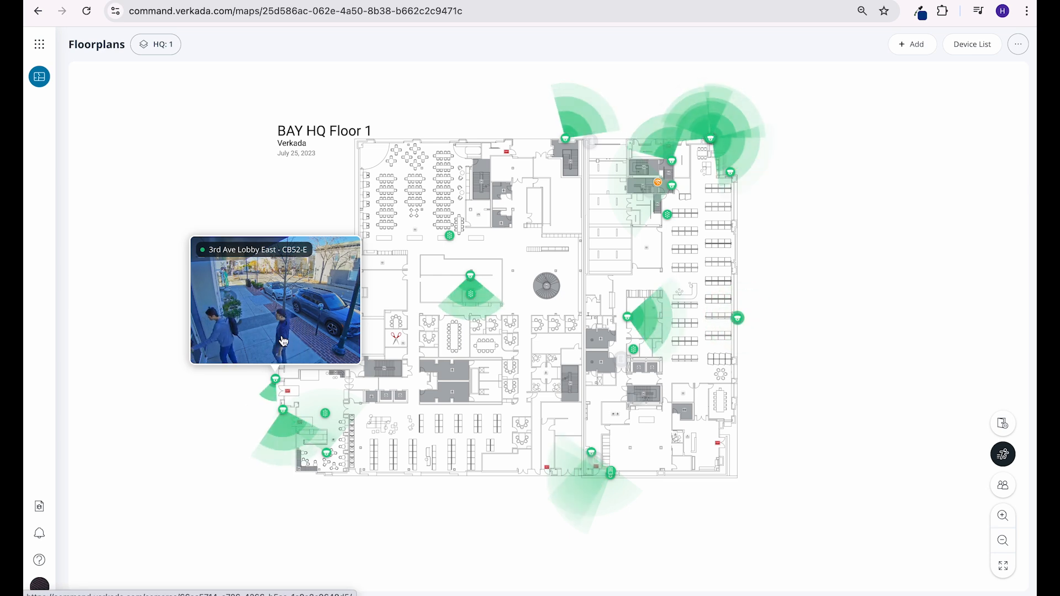
{"action": "left_click", "coordinate": [1004, 422]}
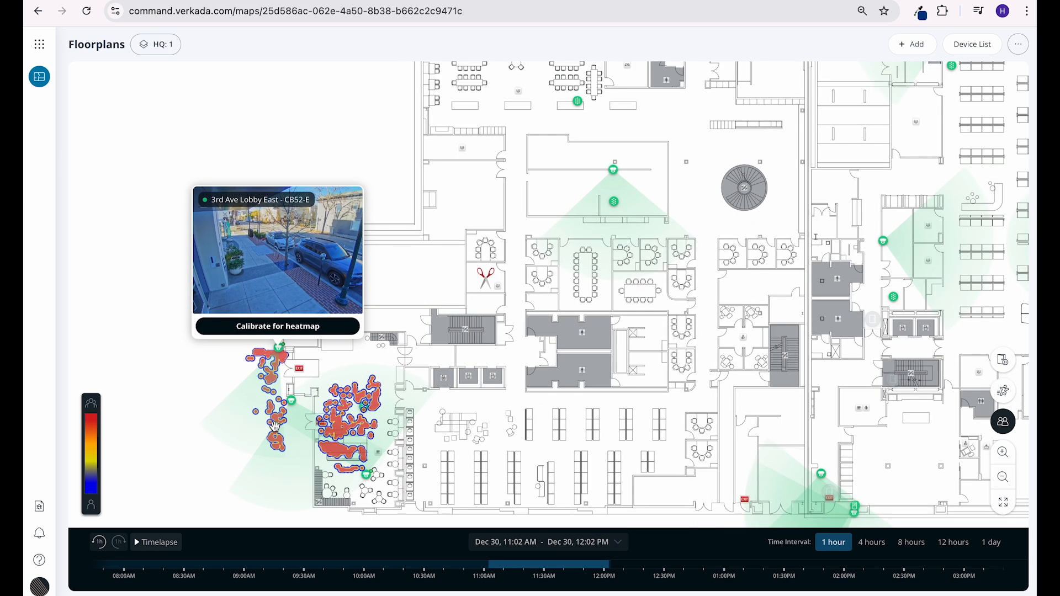
{"action": "mouse_move", "coordinate": [321, 502]}
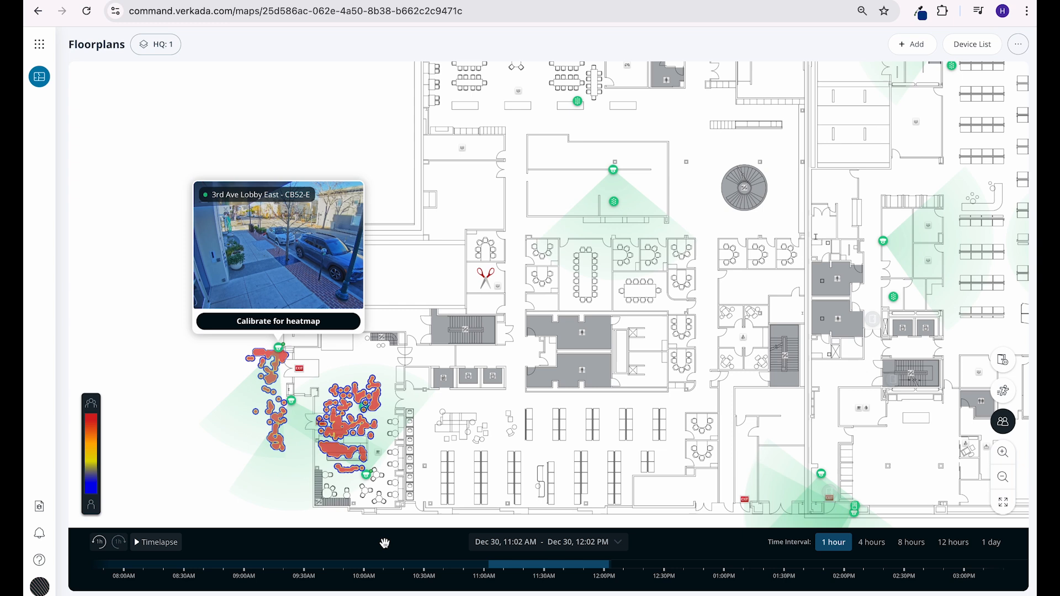
- Set the heatmap time interval to 8 hours and start calibrating 3rd Ave Lobby East
{"action": "left_click", "coordinate": [871, 542]}
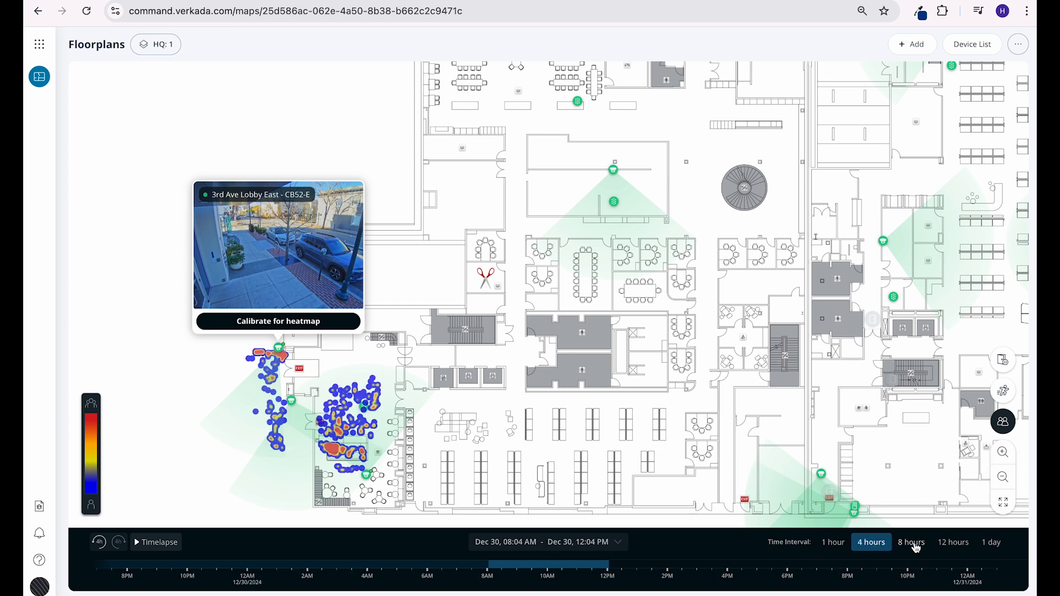
{"action": "left_click", "coordinate": [911, 542]}
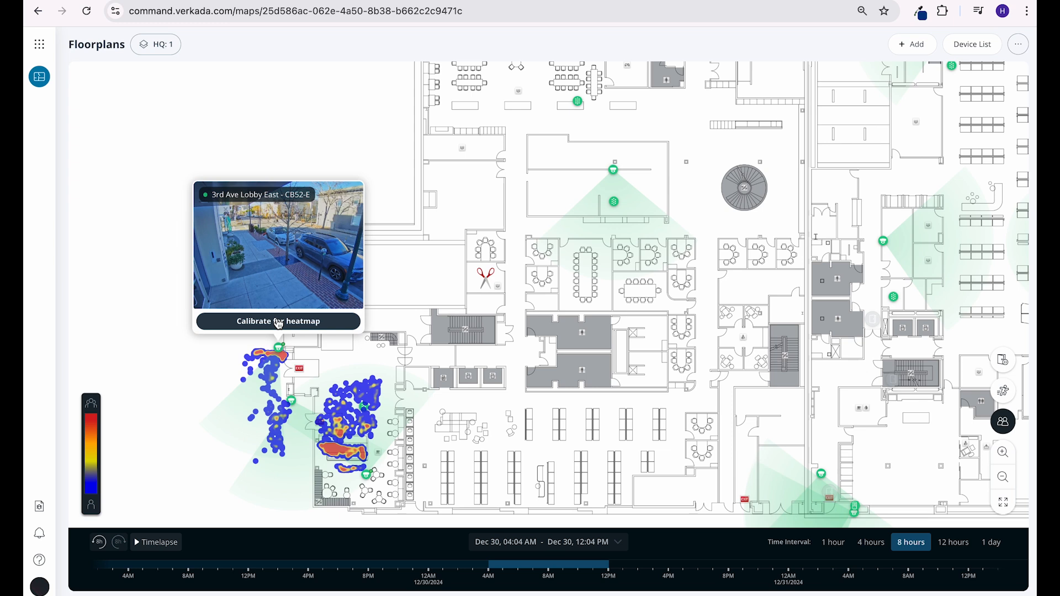
{"action": "left_click", "coordinate": [278, 321]}
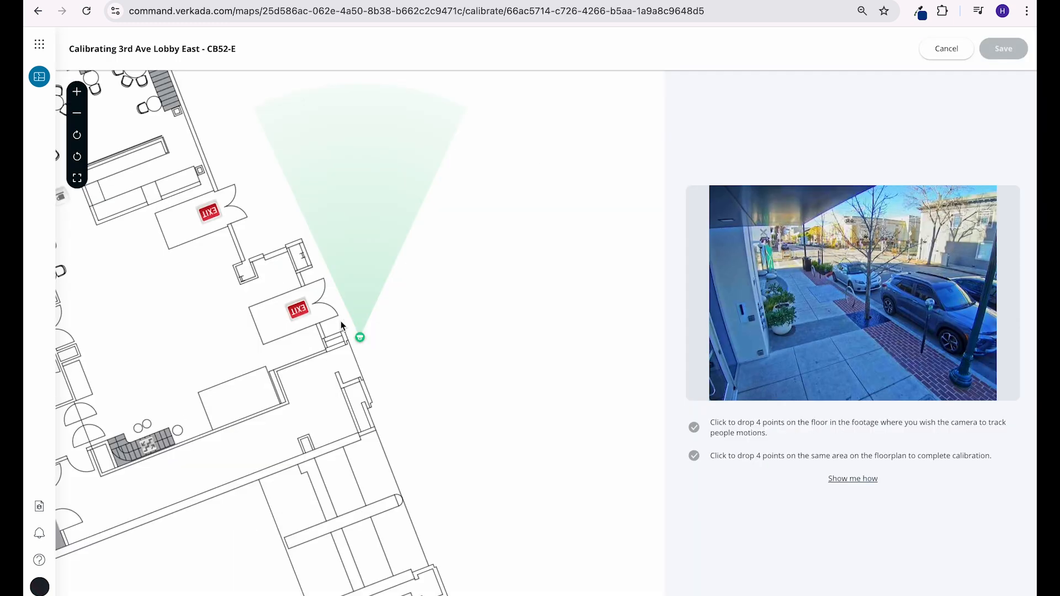
- Place calibration points A–D on the lobby footage, then cancel the calibration
{"action": "left_click", "coordinate": [738, 237]}
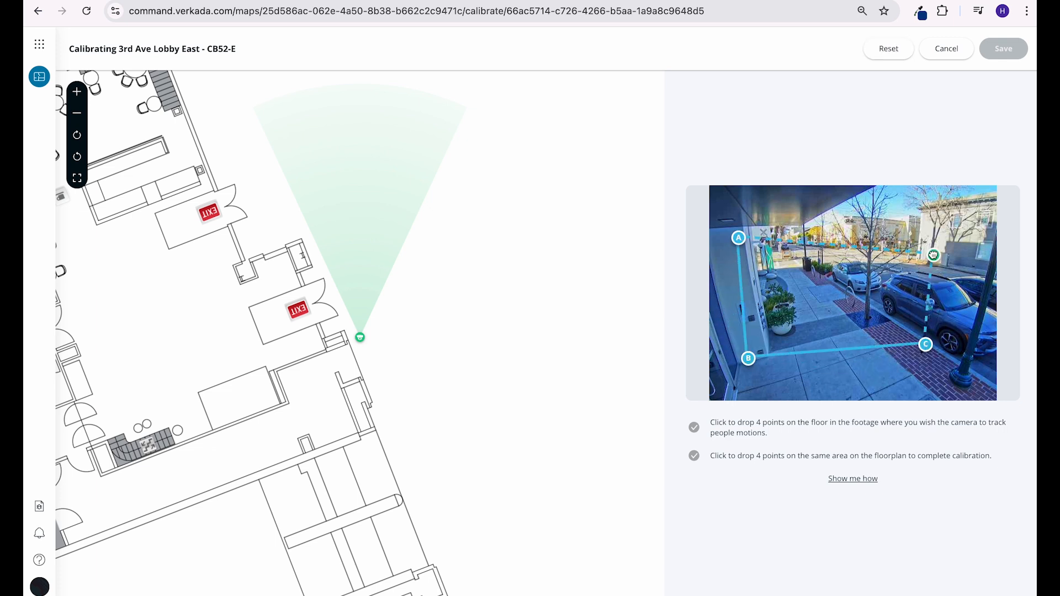
{"action": "left_click", "coordinate": [936, 224]}
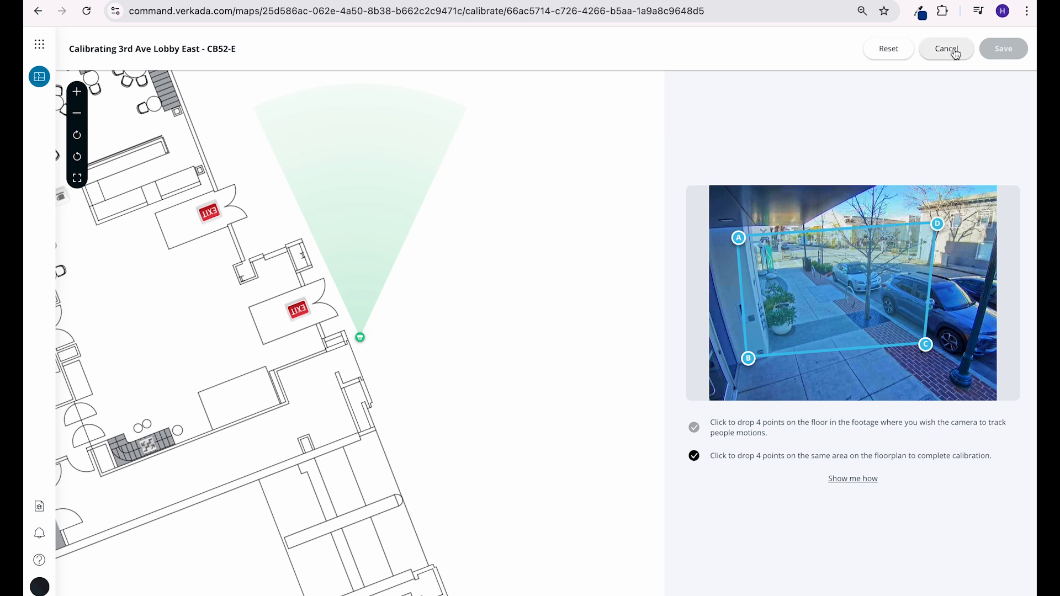
{"action": "left_click", "coordinate": [946, 48]}
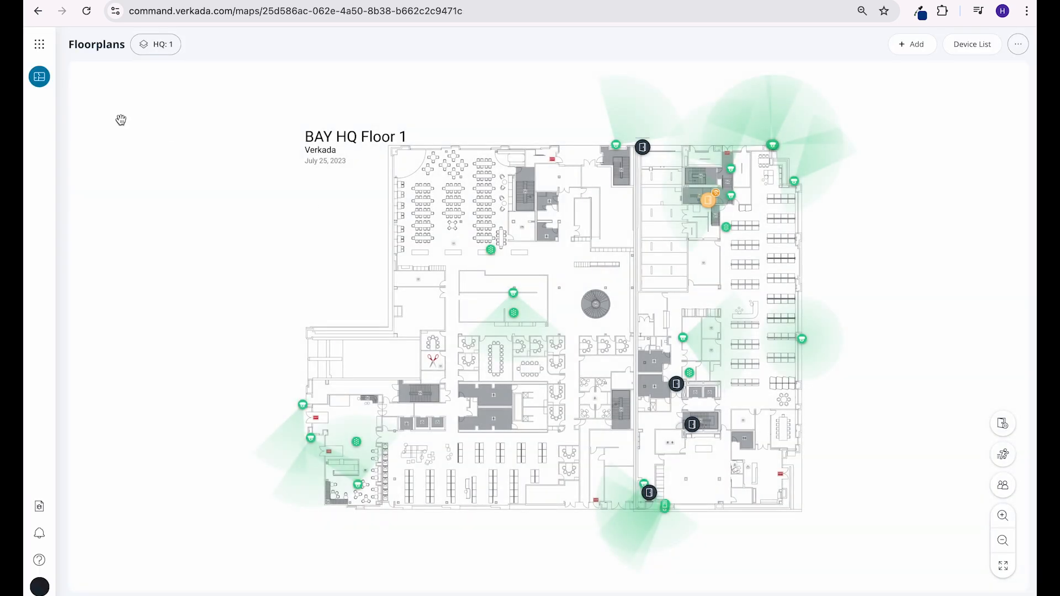
- Show the Cameras page alongside a world map of camera locations
{"action": "left_click", "coordinate": [38, 76]}
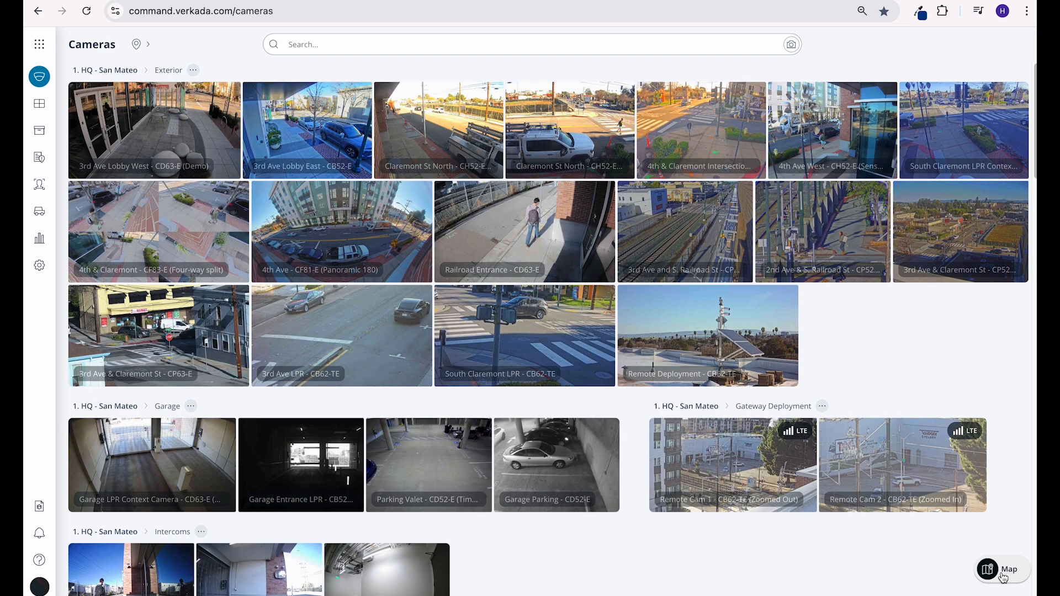
{"action": "left_click", "coordinate": [1001, 569]}
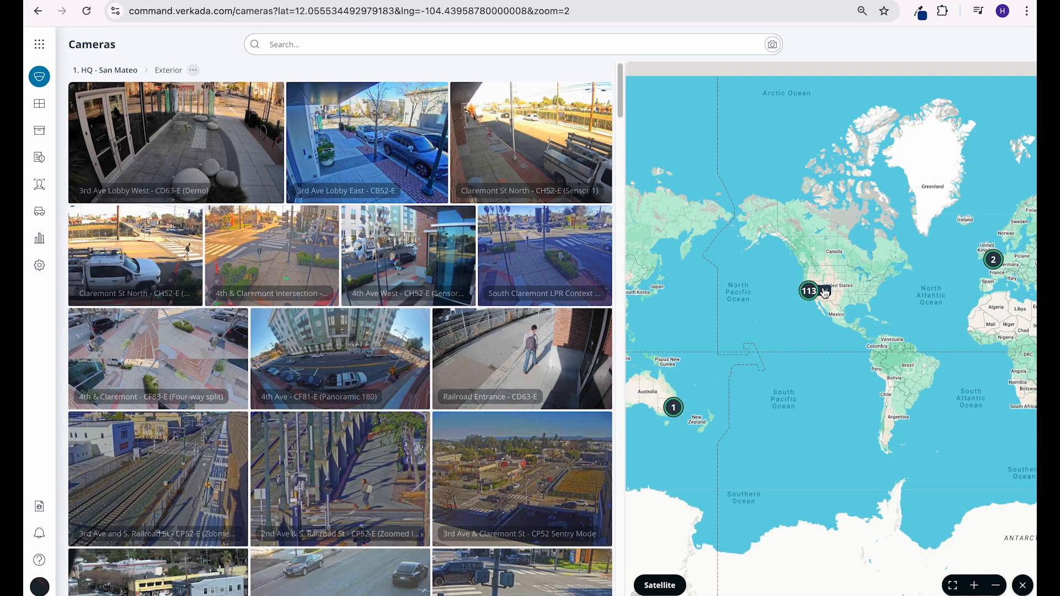